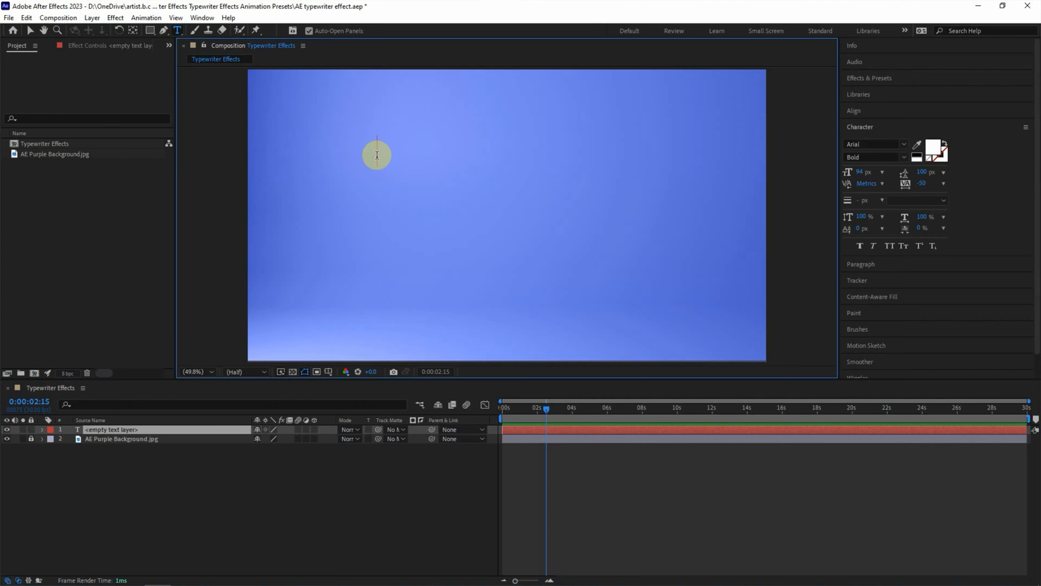
# Type the two-line title 'Typewriter Effects' / 'in After Effects' as a new text layer
pyautogui.write('Typewriter Effect')
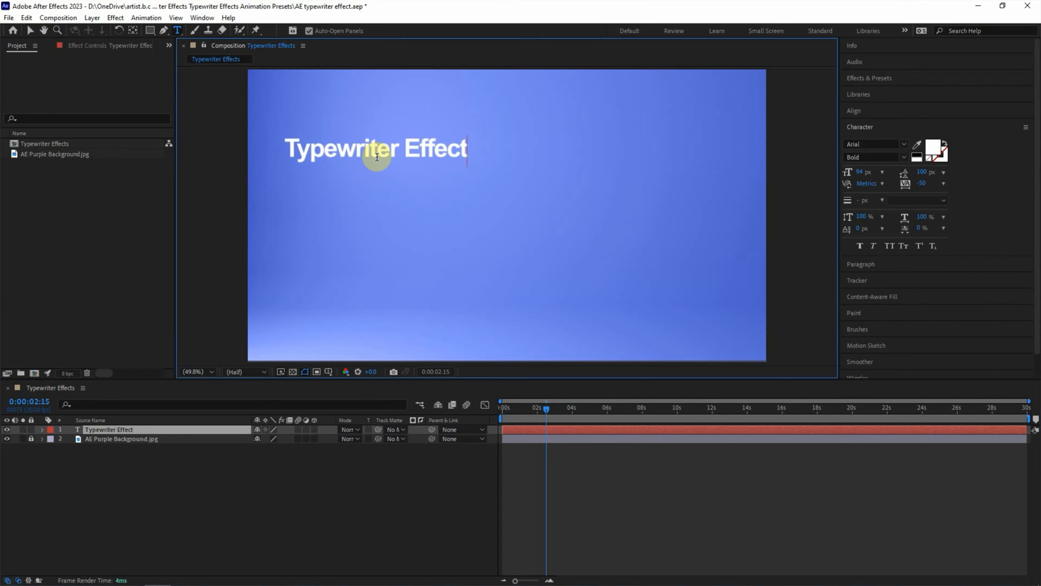
pyautogui.write('s')
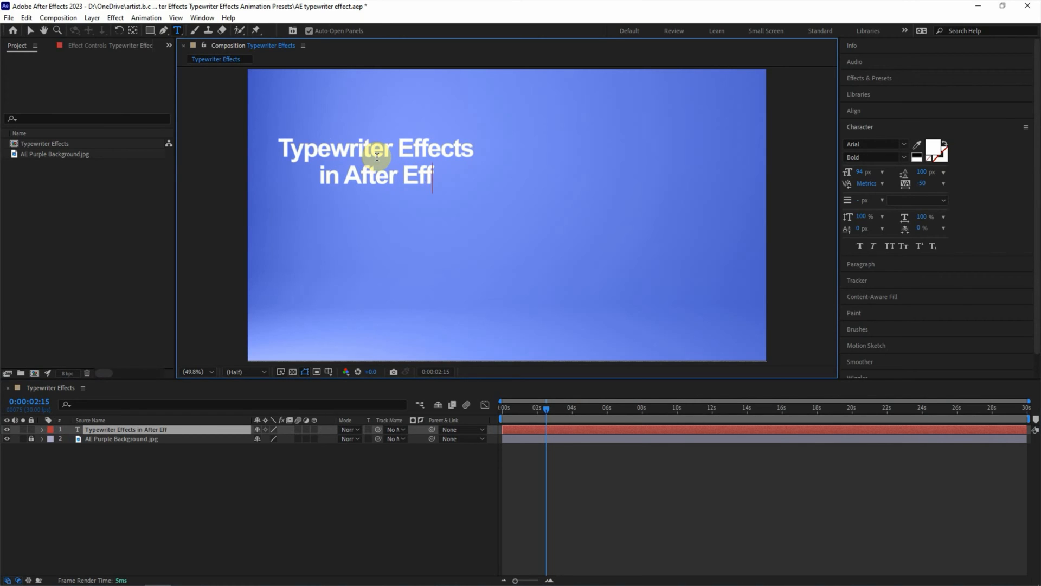
pyautogui.write('ects')
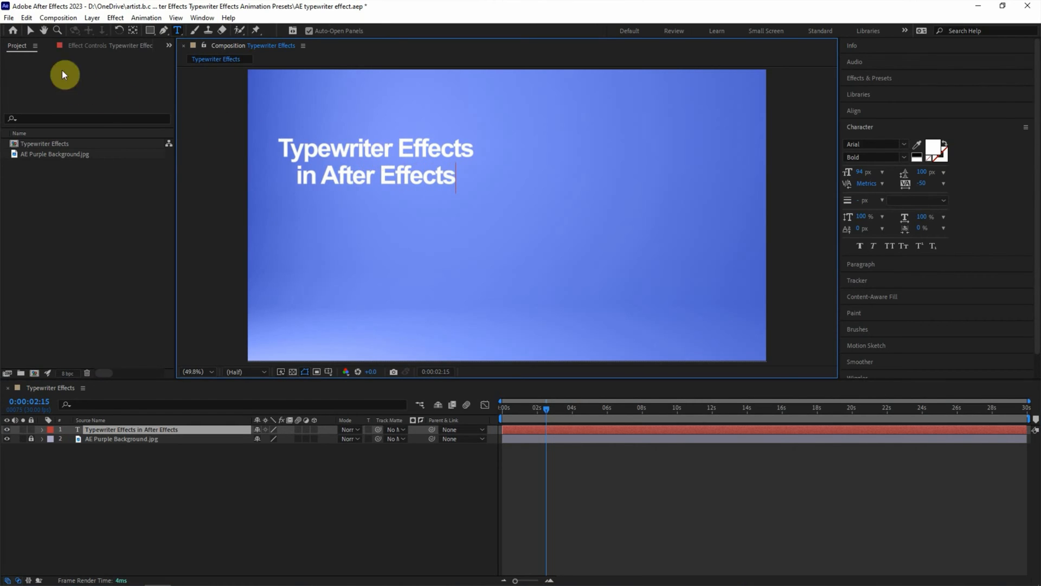
# Finish editing and drag the title layer to the centre of the frame
pyautogui.doubleClick(121, 430)
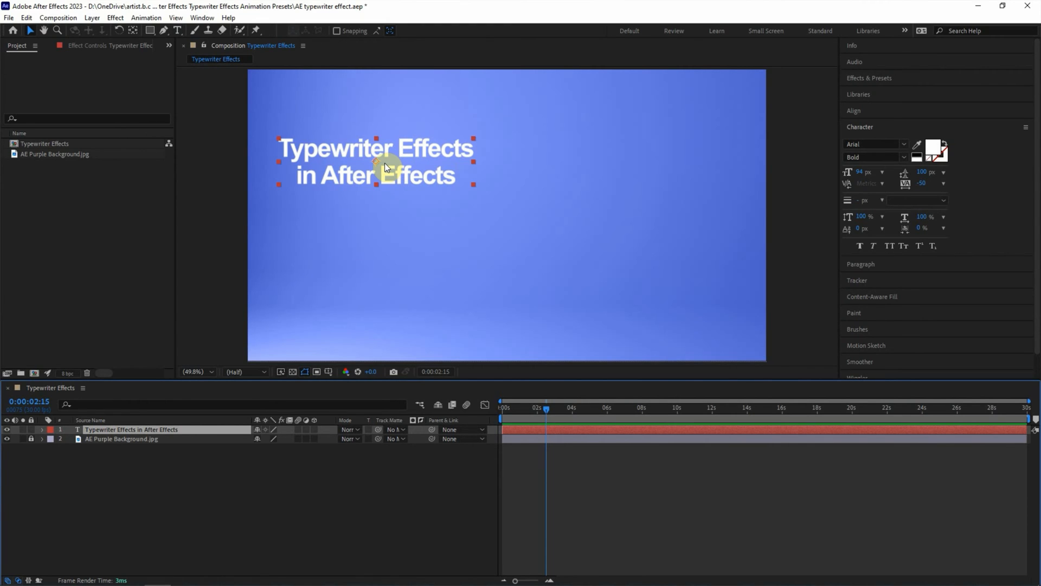
pyautogui.moveTo(385, 166); pyautogui.dragTo(448, 215)
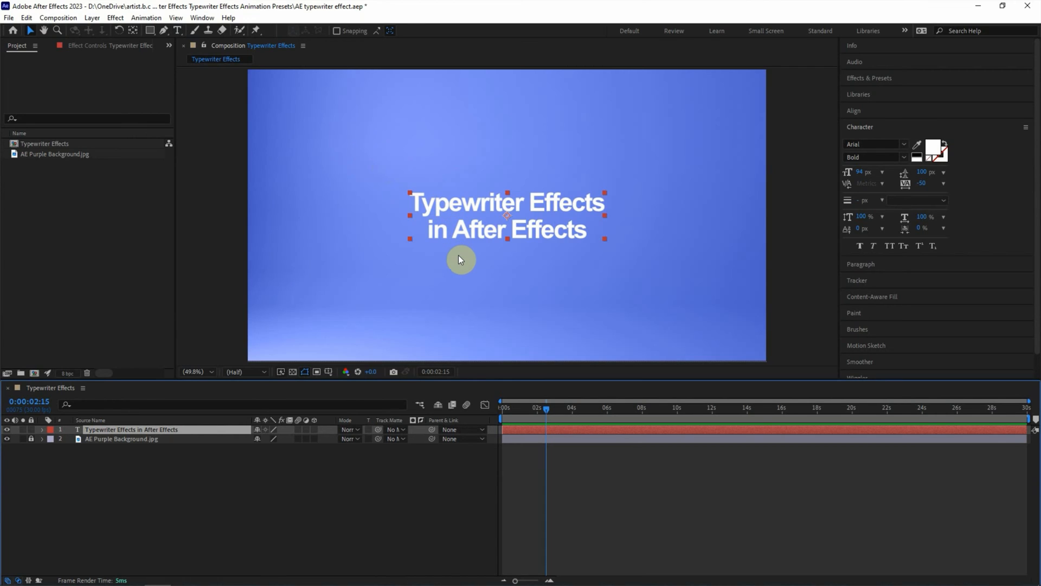
pyautogui.moveTo(864, 82)
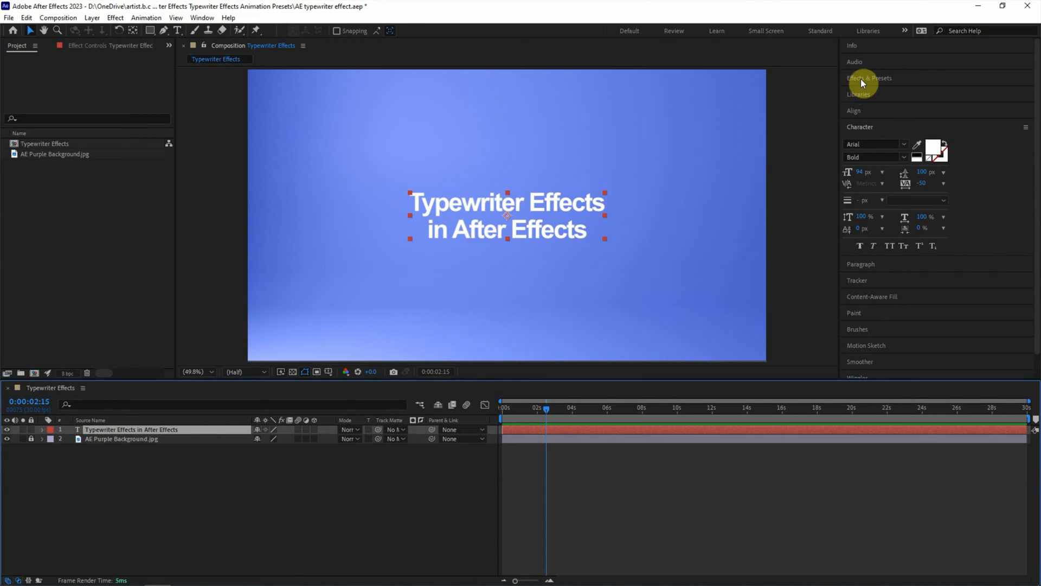
pyautogui.moveTo(213, 78)
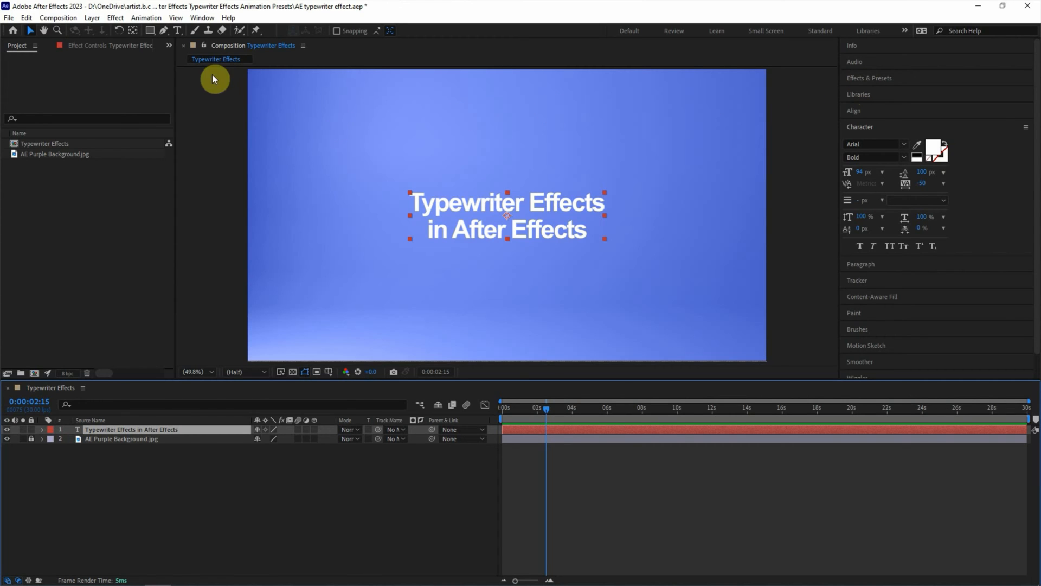
# Show the Effects & Presets panel via the Window menu and search it for 'typewriter'
pyautogui.click(202, 17)
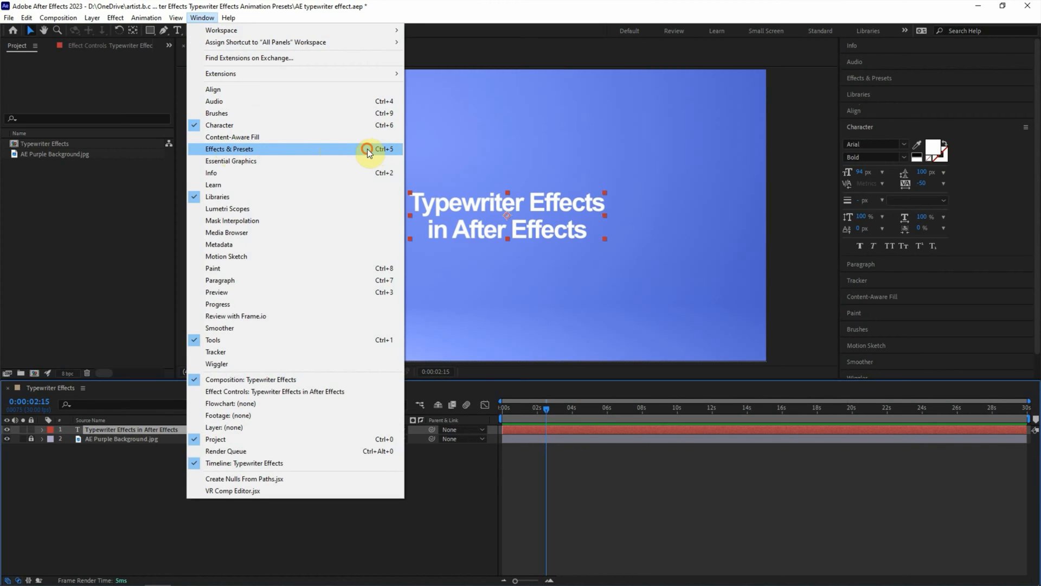
pyautogui.click(228, 149)
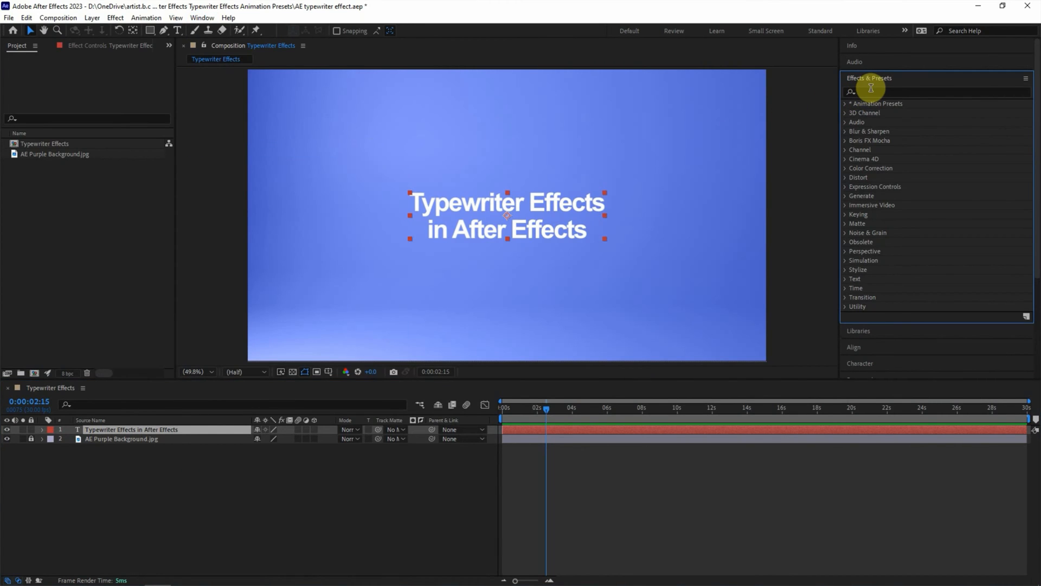
pyautogui.write('typewriter')
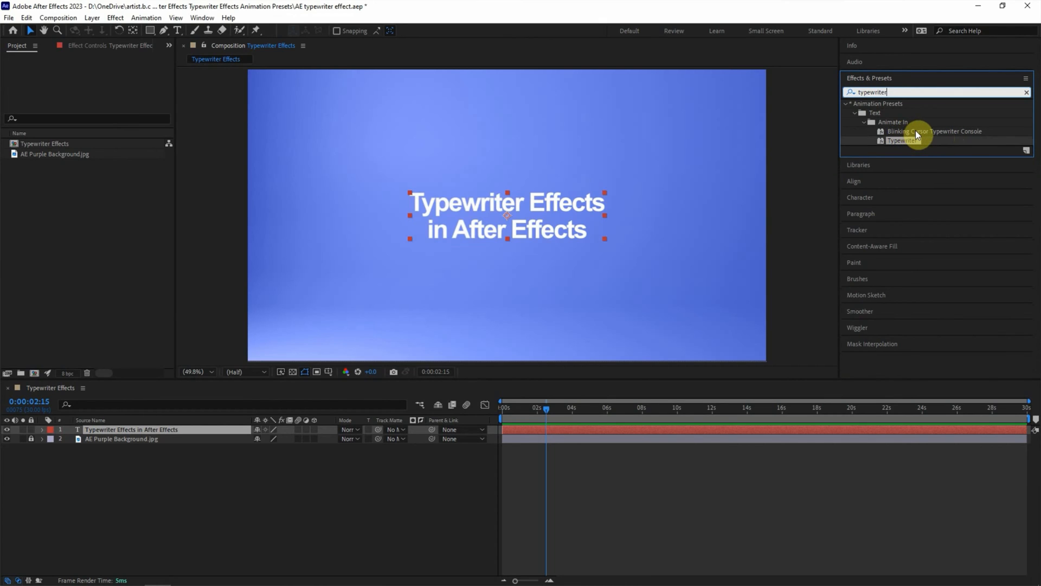
pyautogui.moveTo(930, 143)
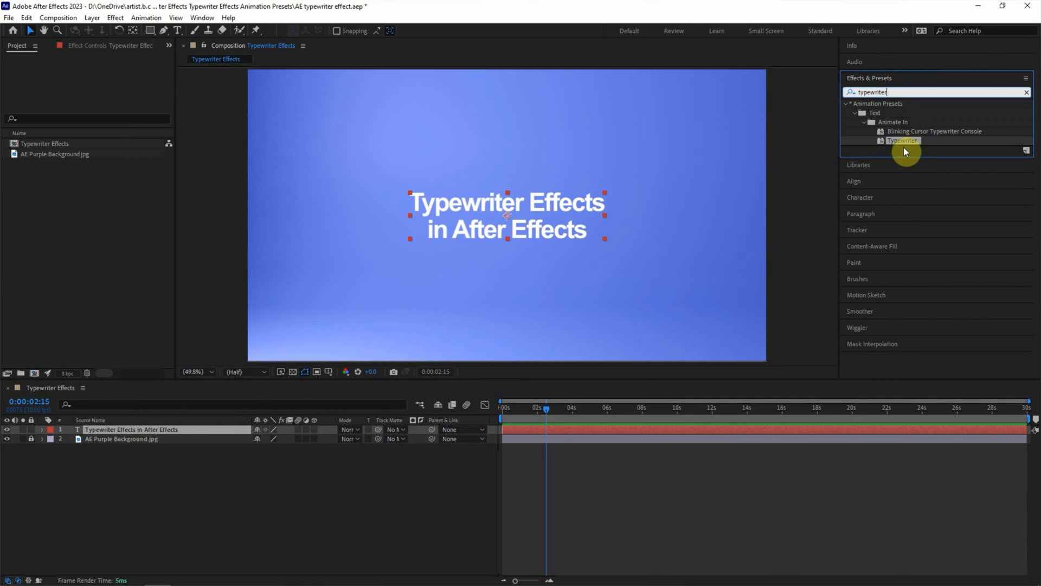
pyautogui.doubleClick(901, 140)
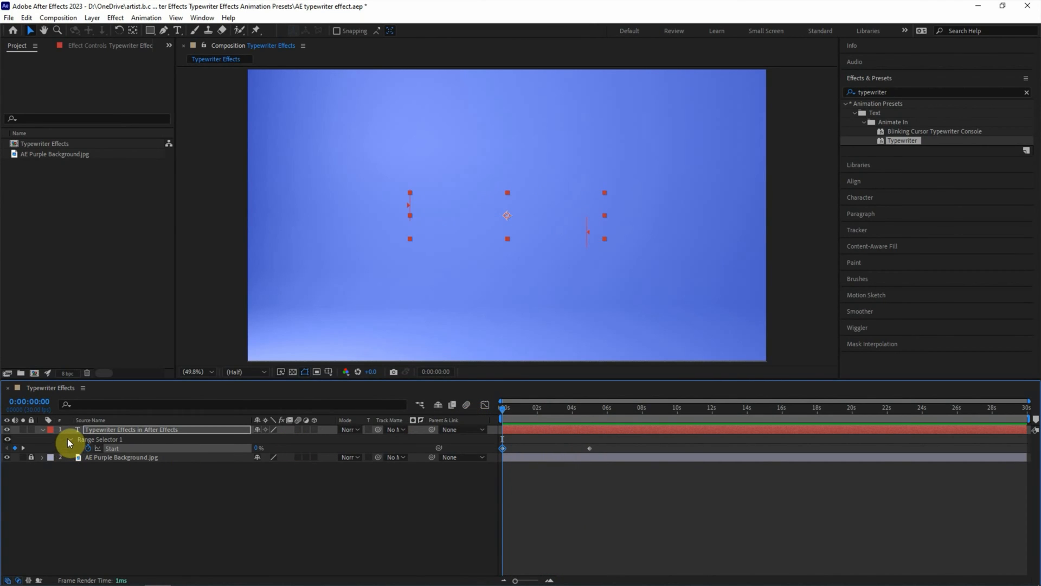
pyautogui.click(70, 440)
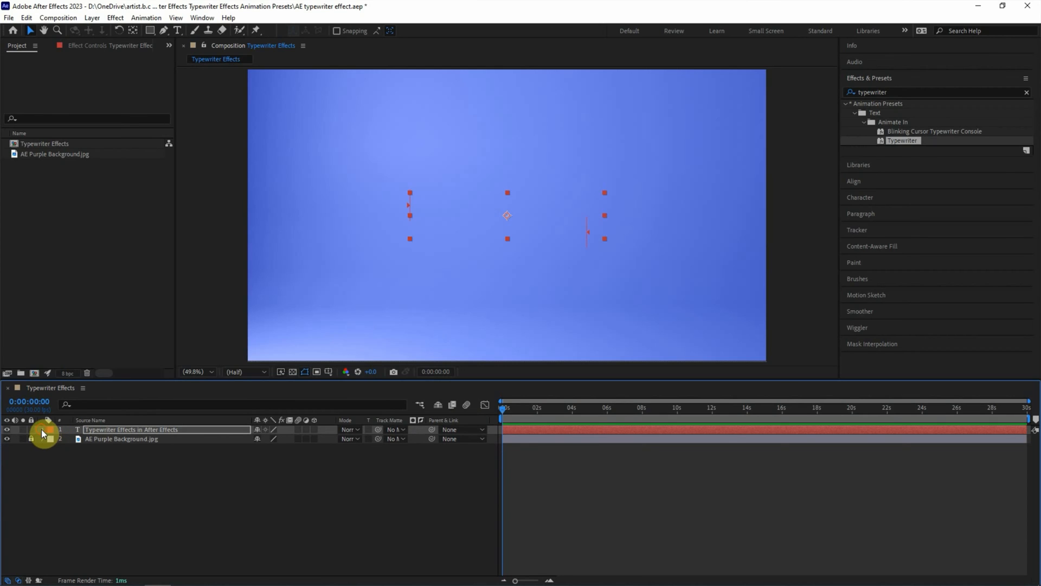
pyautogui.click(48, 429)
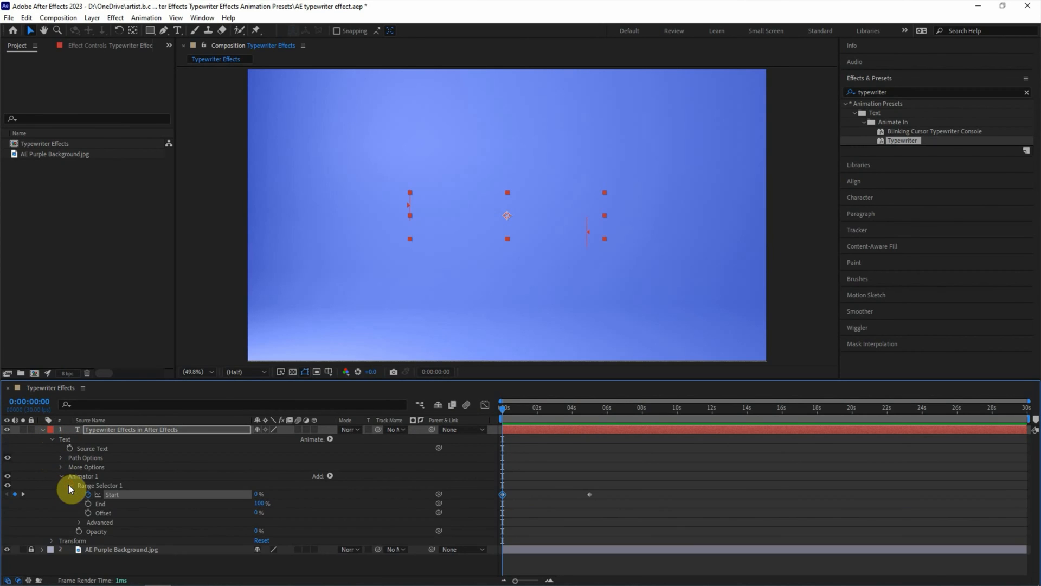
pyautogui.moveTo(77, 526)
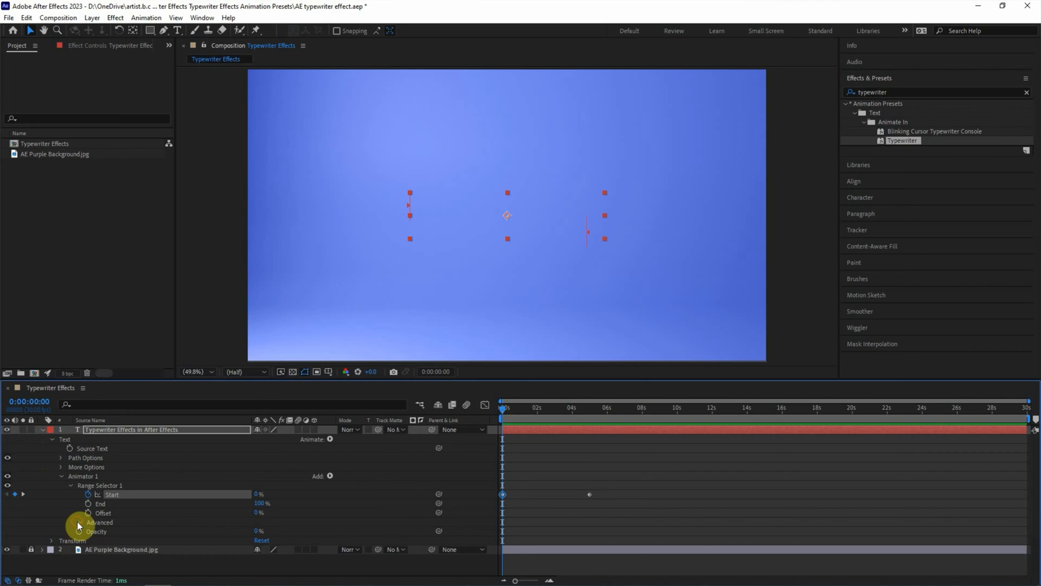
pyautogui.click(100, 522)
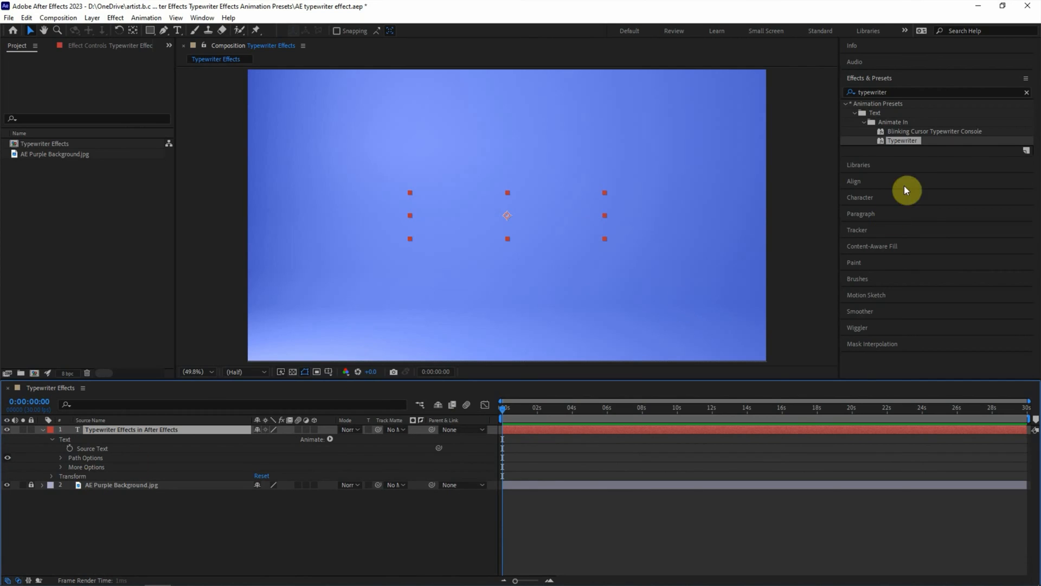
# Apply the Blinking Cursor Typewriter Console animation preset to the title layer
pyautogui.doubleClick(903, 140)
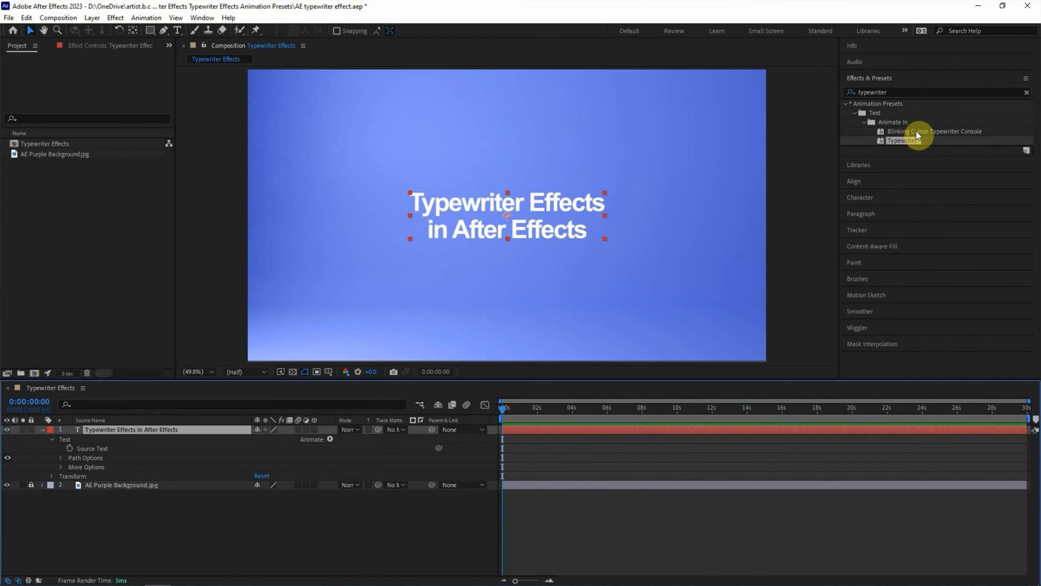
pyautogui.click(938, 131)
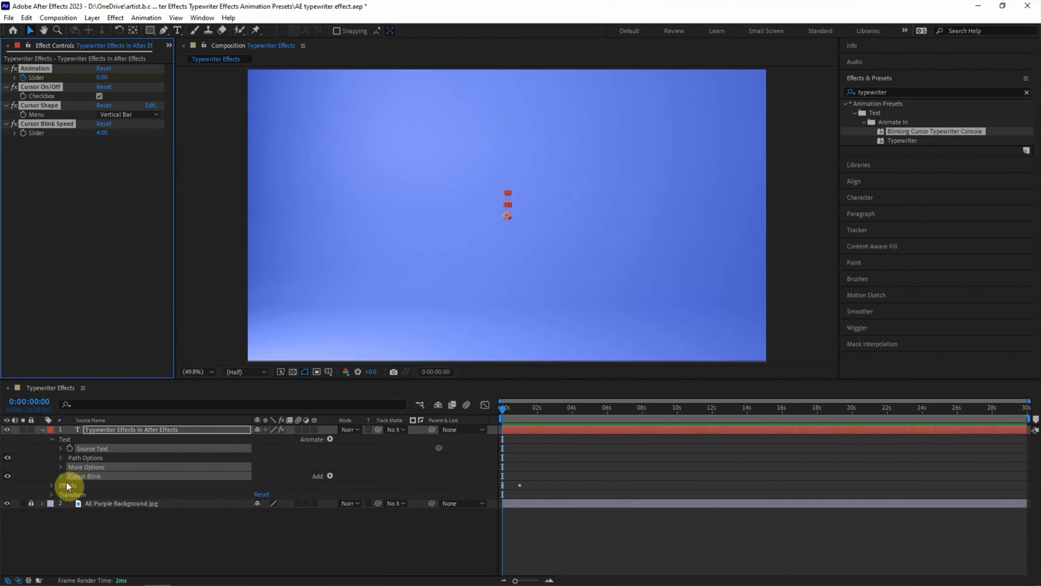
# Move the Animation slider's second keyframe to 0:00:03:27 and scrub to preview the half-typed title
pyautogui.click(53, 485)
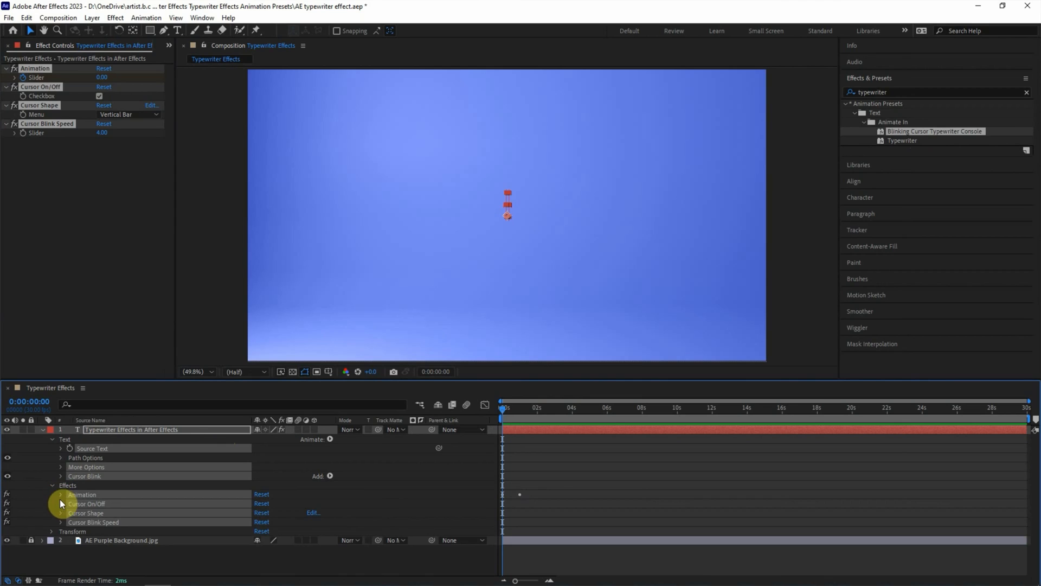
pyautogui.click(55, 494)
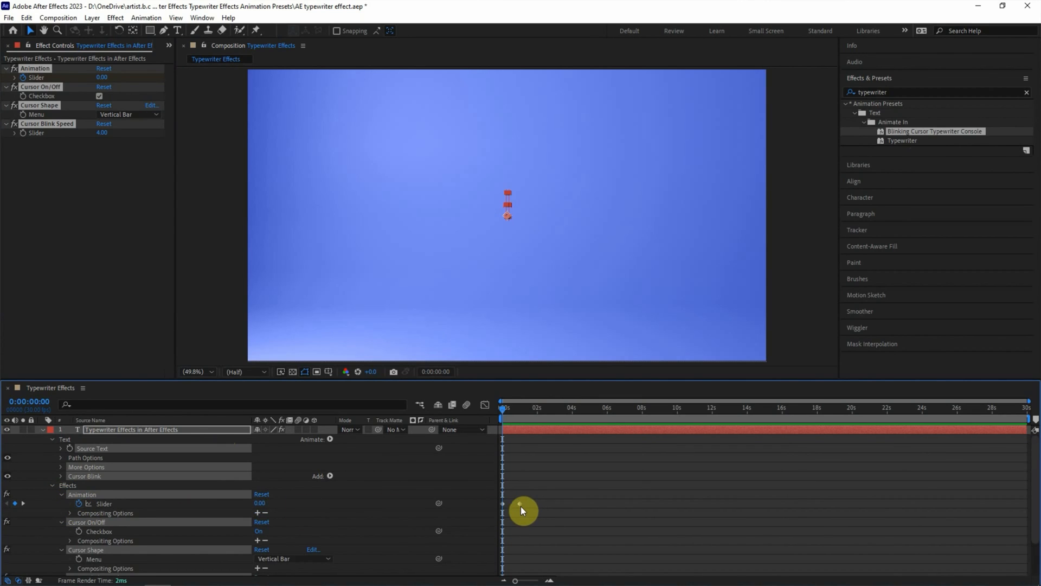
pyautogui.moveTo(523, 511); pyautogui.dragTo(573, 506)
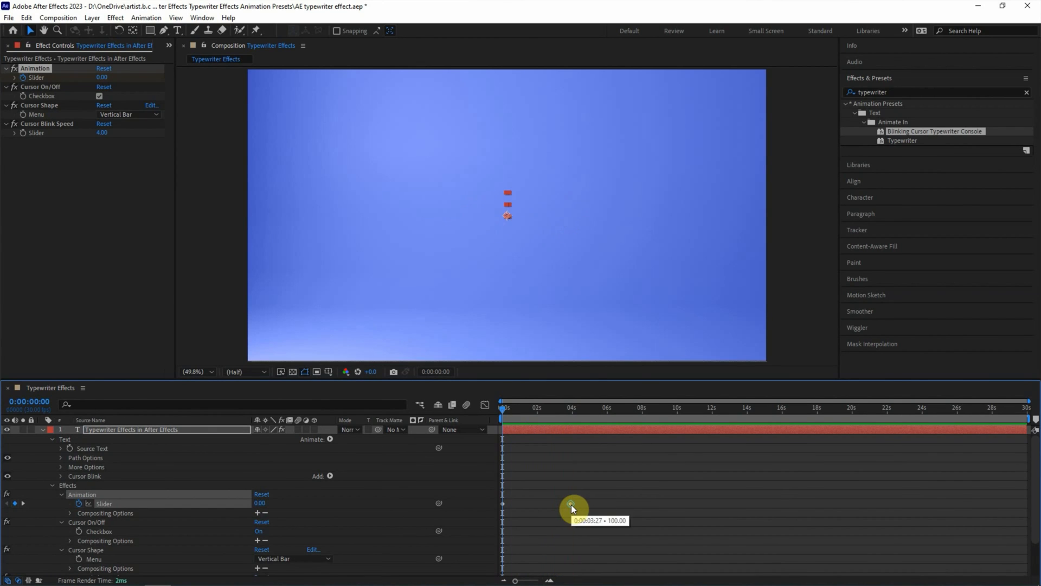
pyautogui.moveTo(573, 504); pyautogui.dragTo(527, 419)
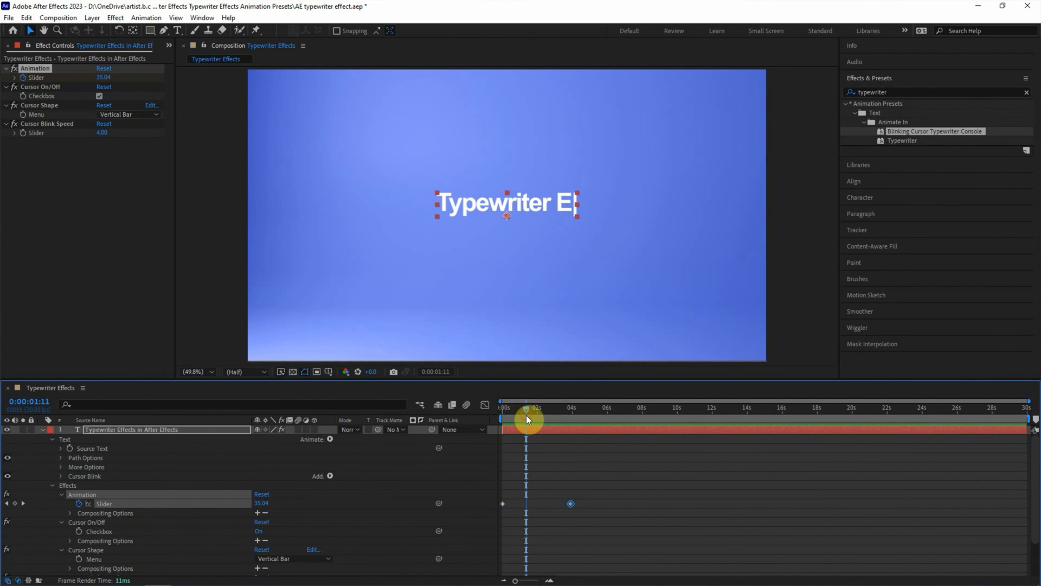